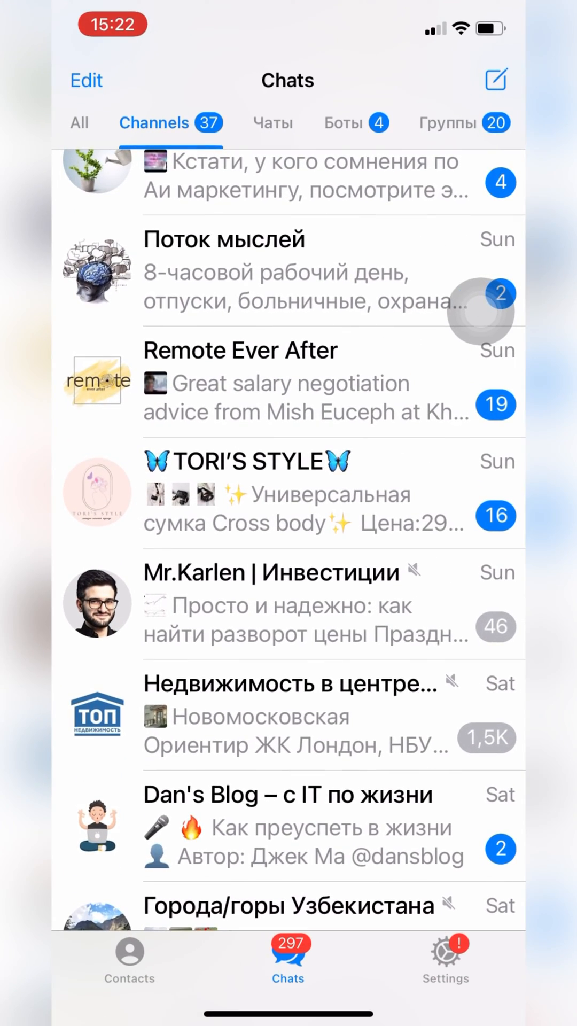
Reach Telegram's Proxy settings and begin adding a new proxy.
click(445, 960)
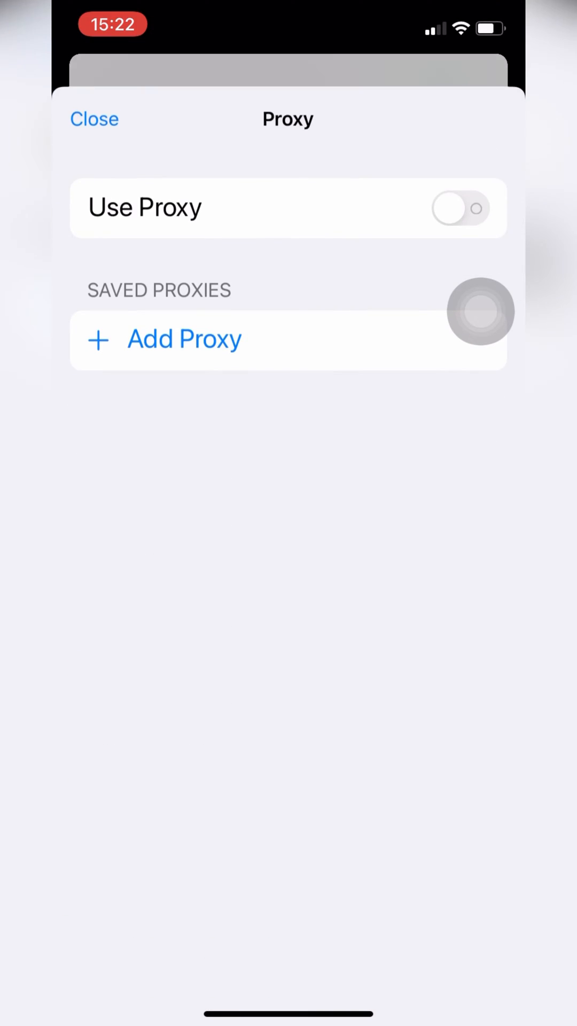
click(184, 338)
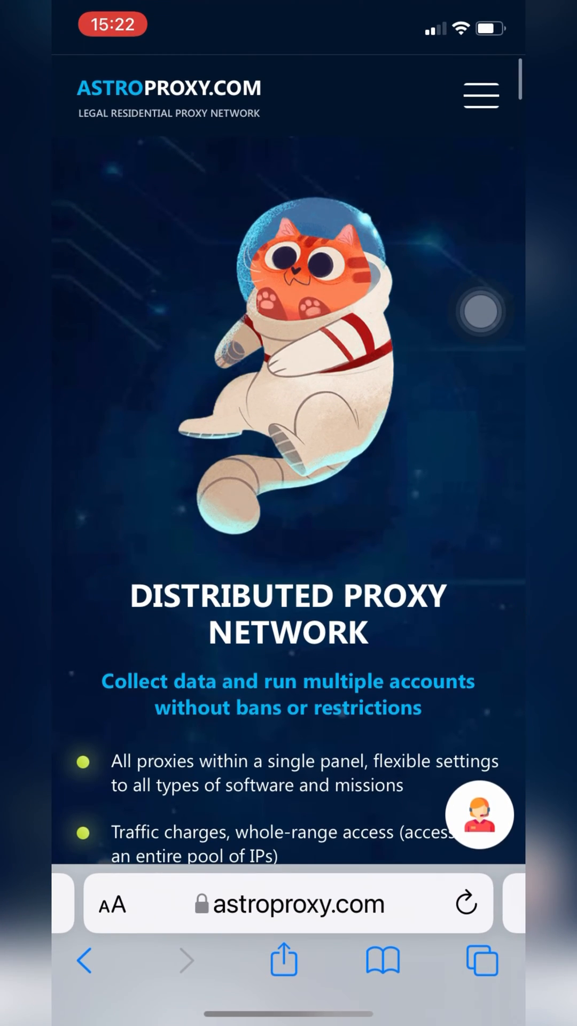
Browse the astroproxy.com navigation menu and pick an entry before returning to the proxy form.
click(481, 95)
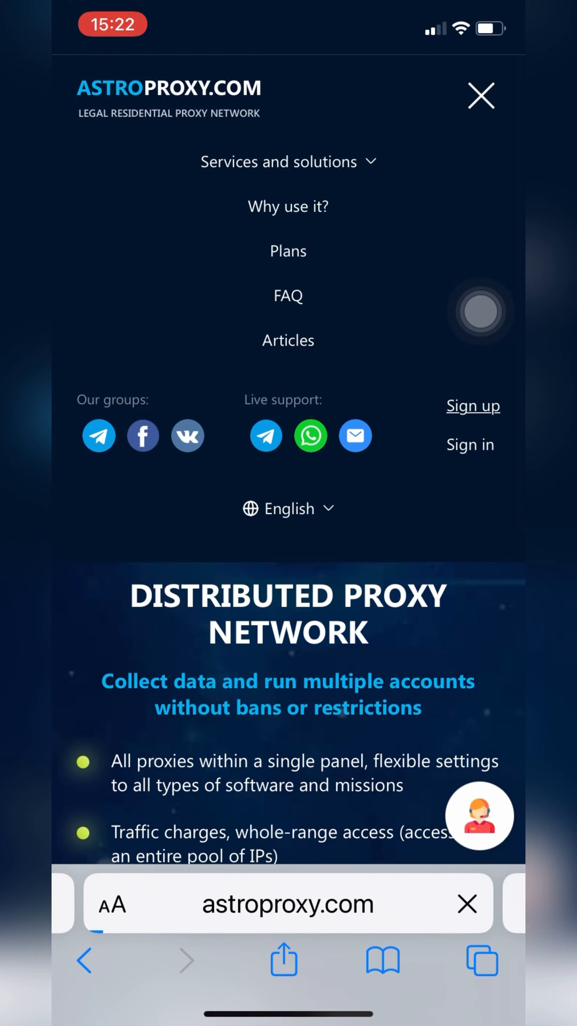
click(474, 406)
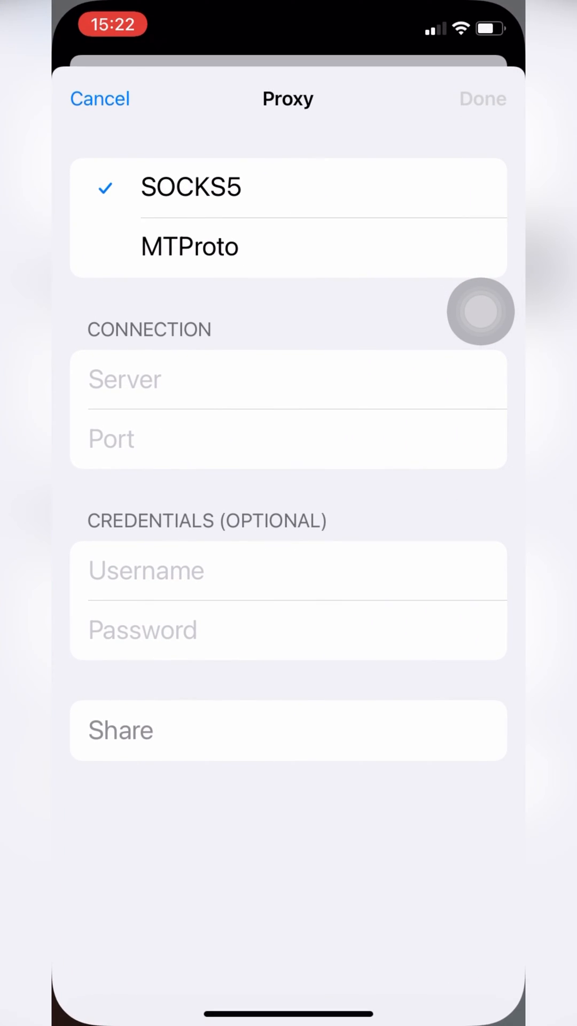
Save a SOCKS5 proxy with server 162.19.33.235, port 10070 and username 1234.
text(162.19.33.235)
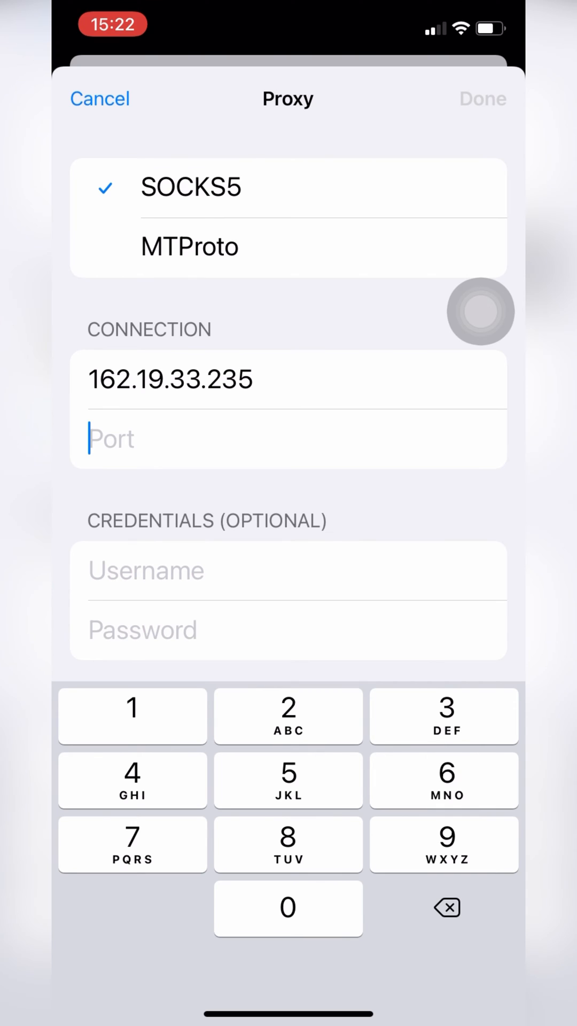
text(10070)
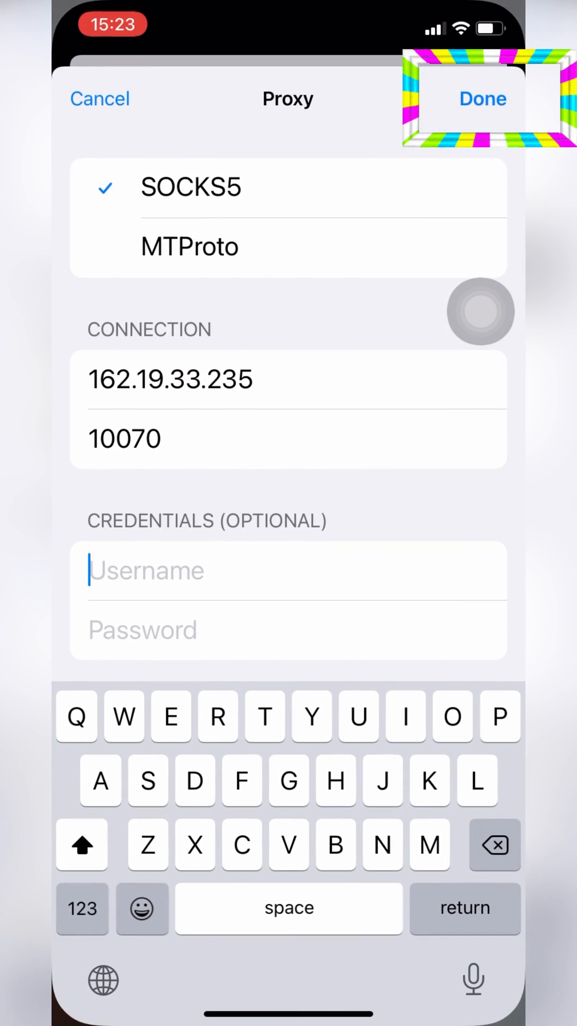
text(123)
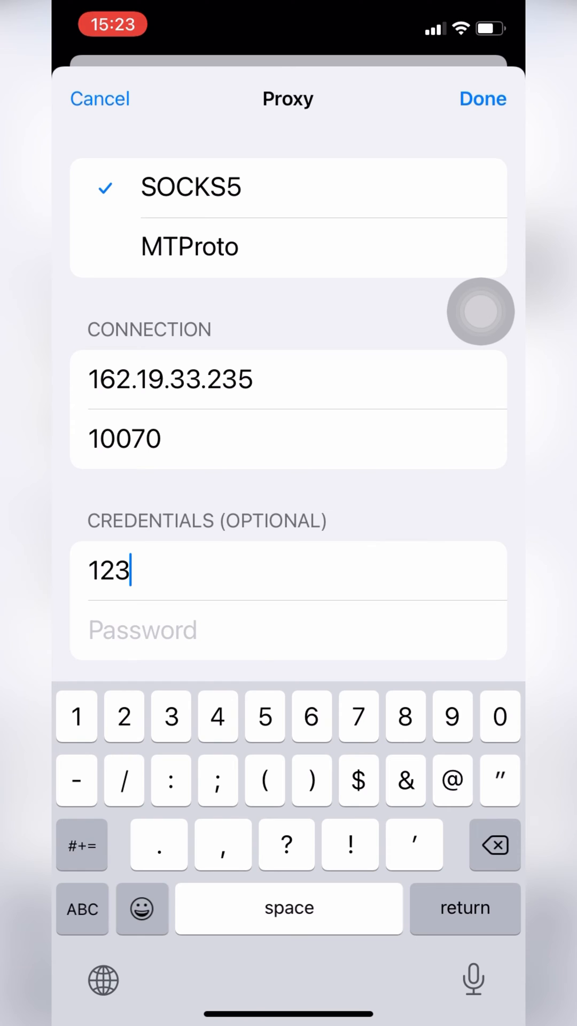
text(4)
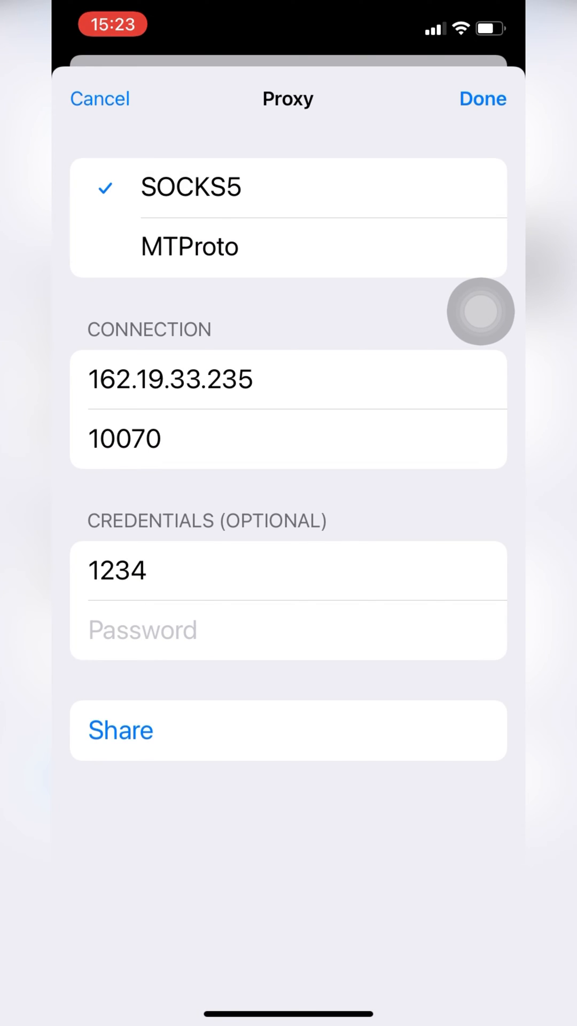
click(482, 98)
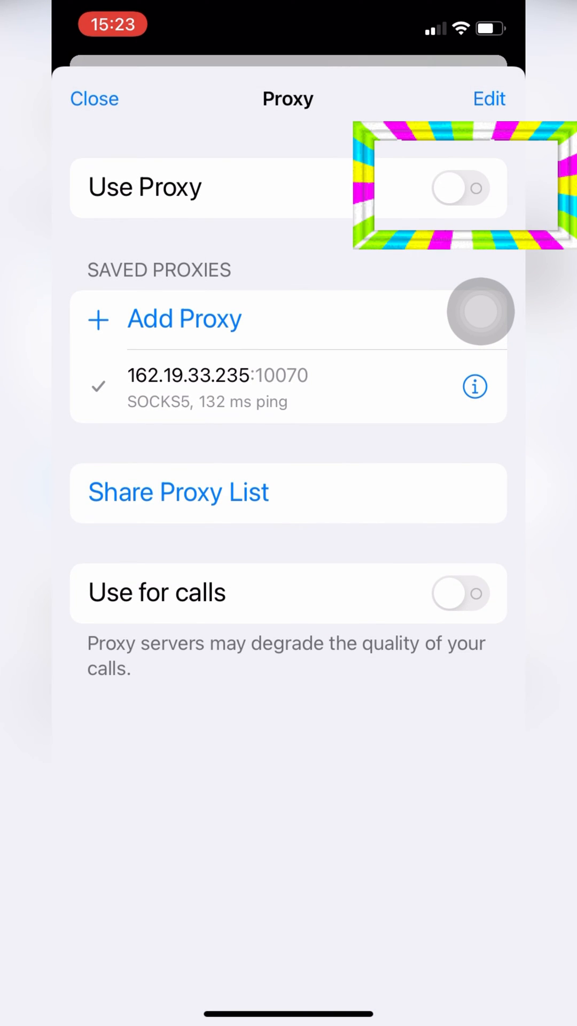
Connect through the 162.19.33.235:10070 proxy via Use Proxy, then switch it off again.
click(94, 98)
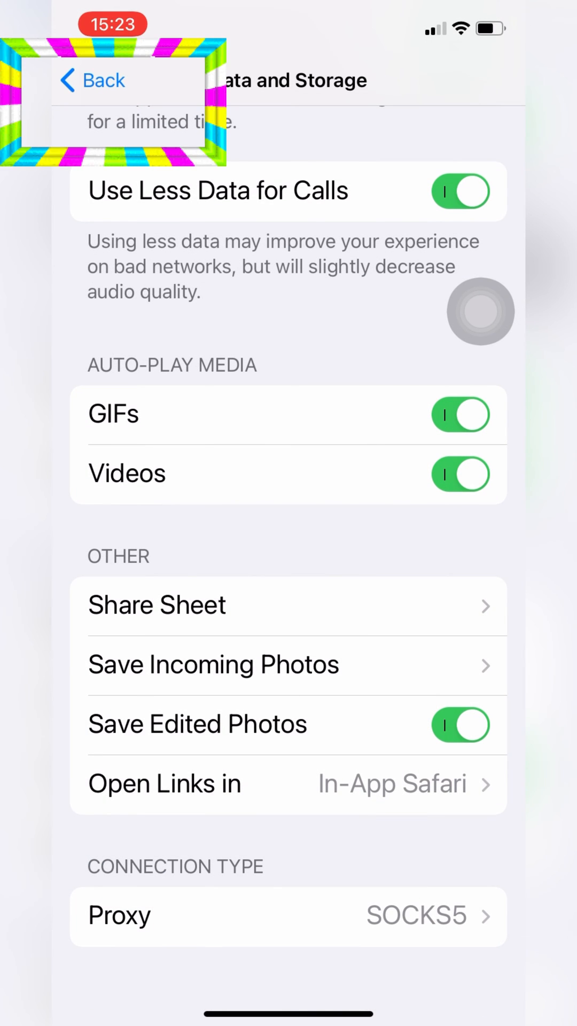
click(90, 80)
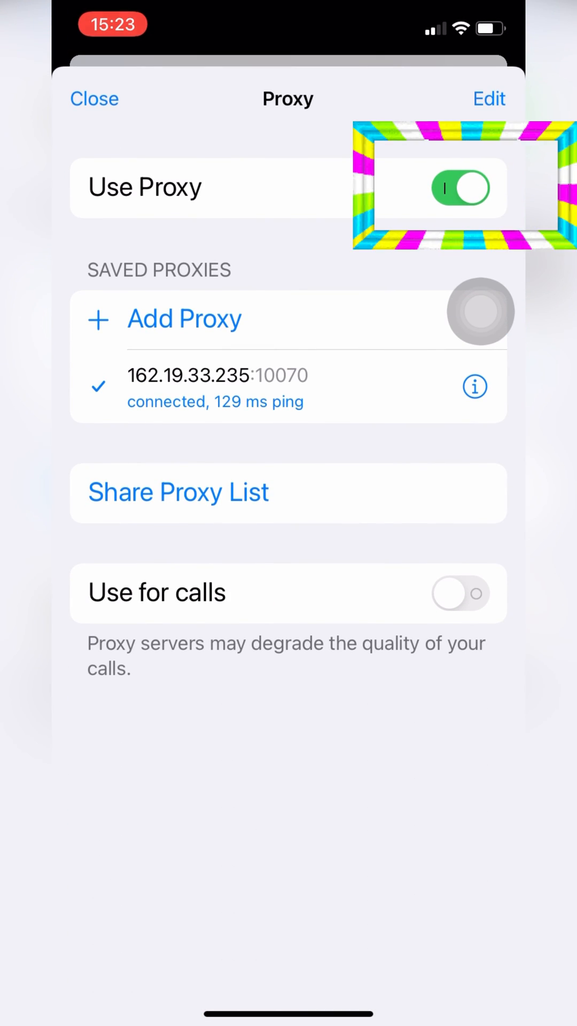
click(460, 188)
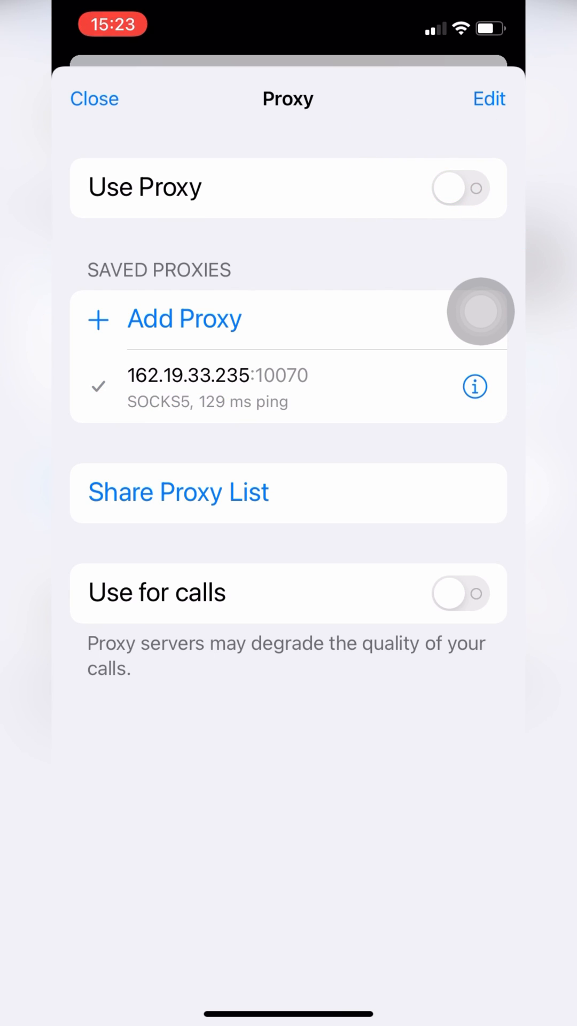